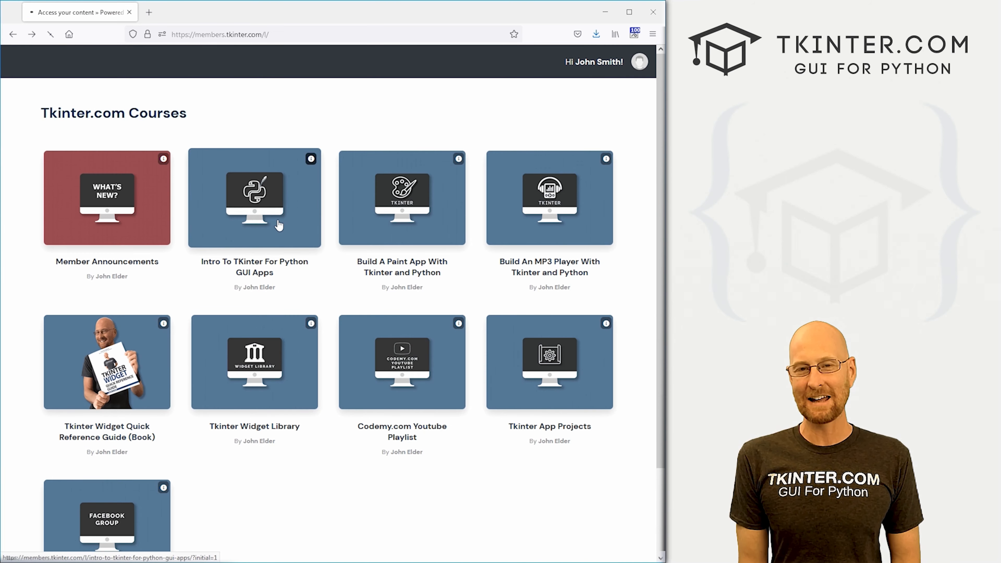
Step: Open the Intro To TKinter For Python GUI Apps course at its Introduction lesson
left_click(253, 197)
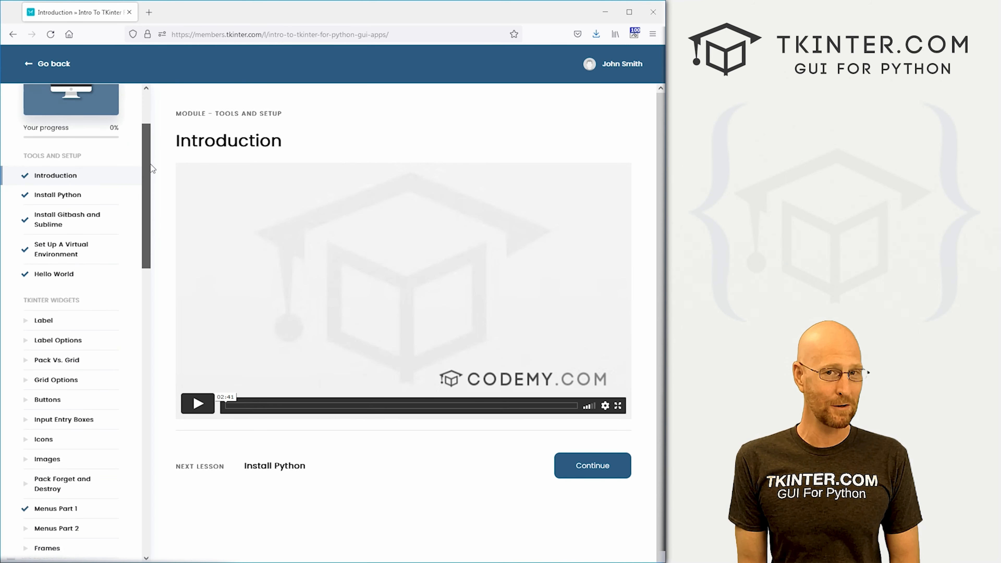
scroll("down", 3)
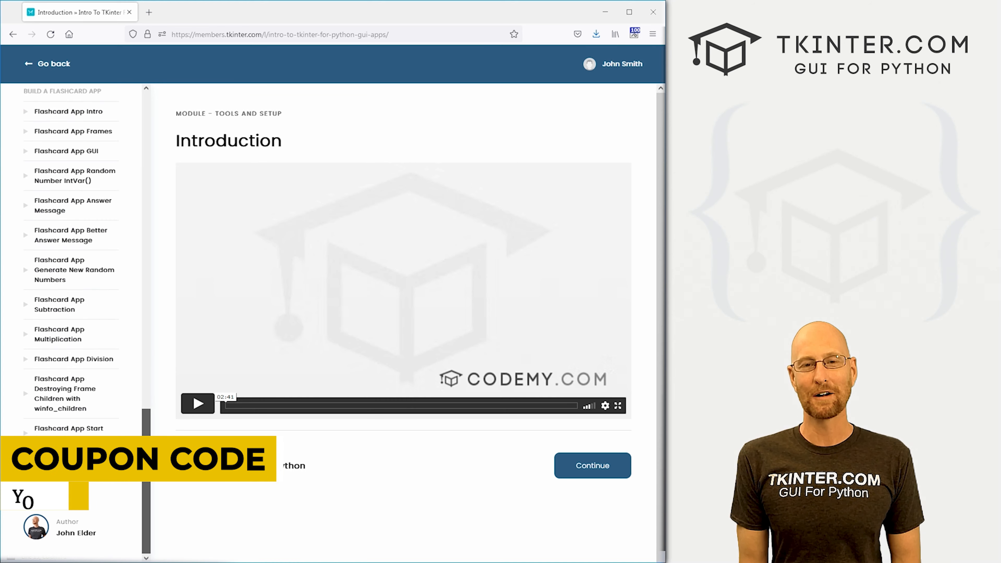
left_click(47, 63)
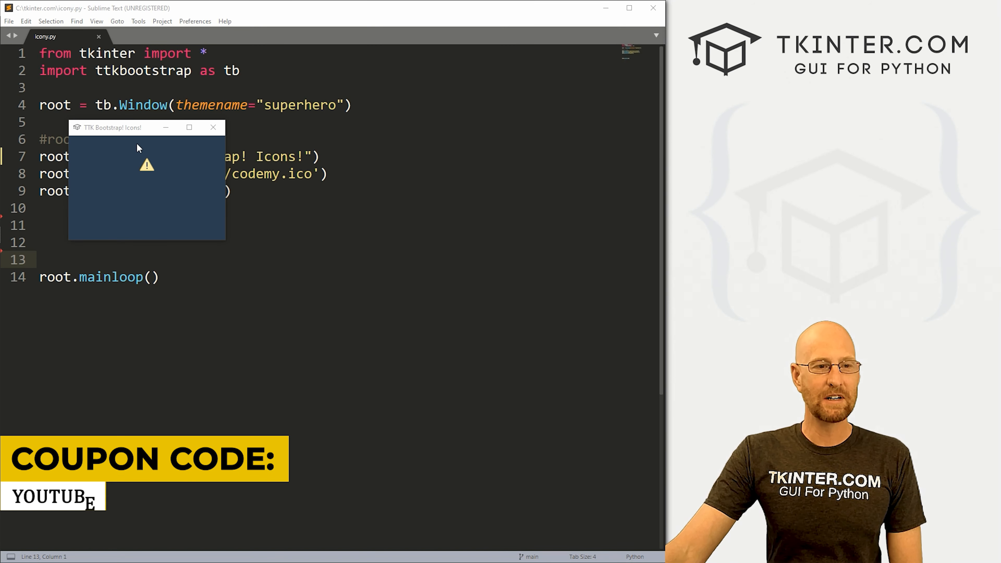
Step: Move the TTK Bootstrap! Icons! window showing the warning icon up and to the left
left_click_drag(114, 127, 96, 102)
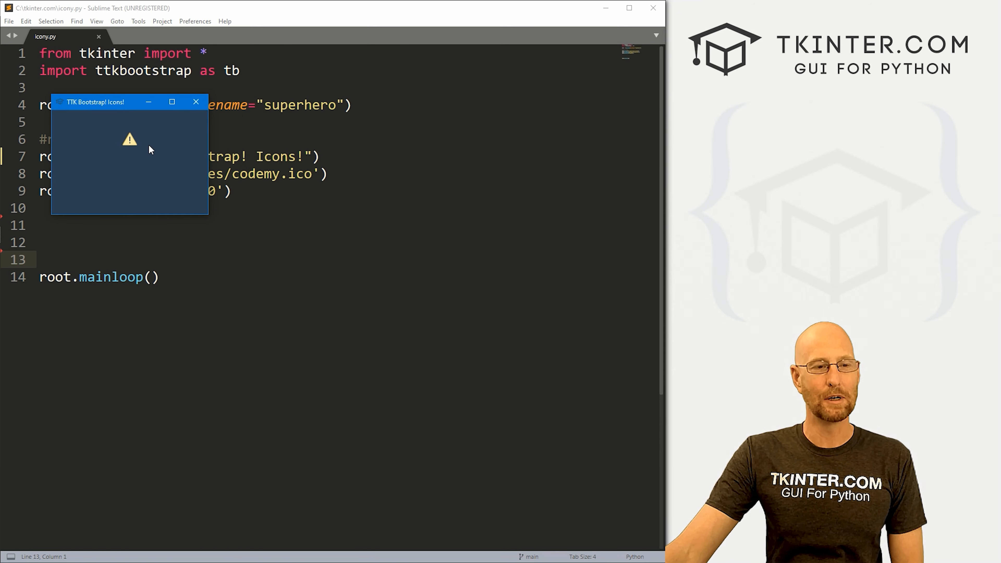
mouse_move(173, 156)
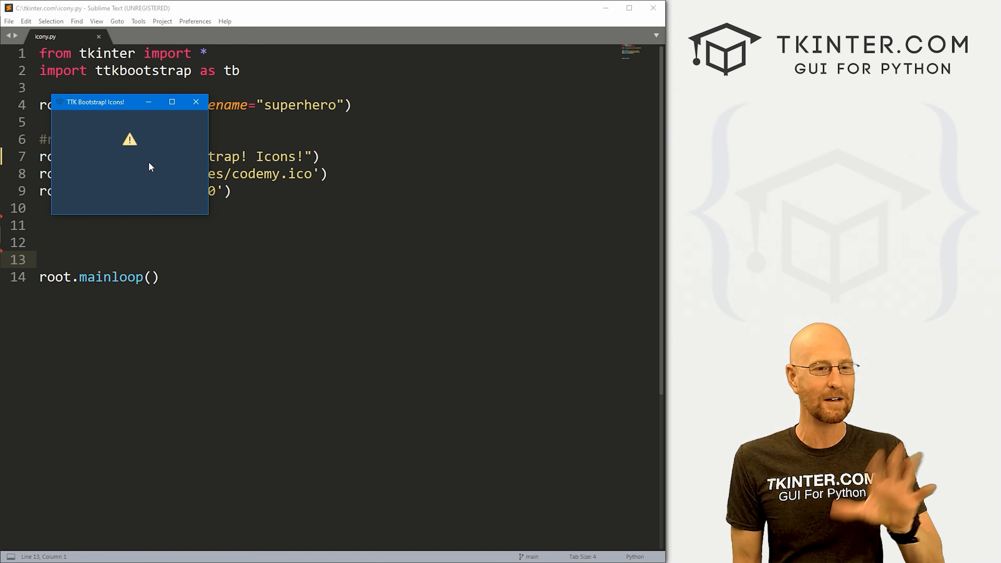
mouse_move(100, 142)
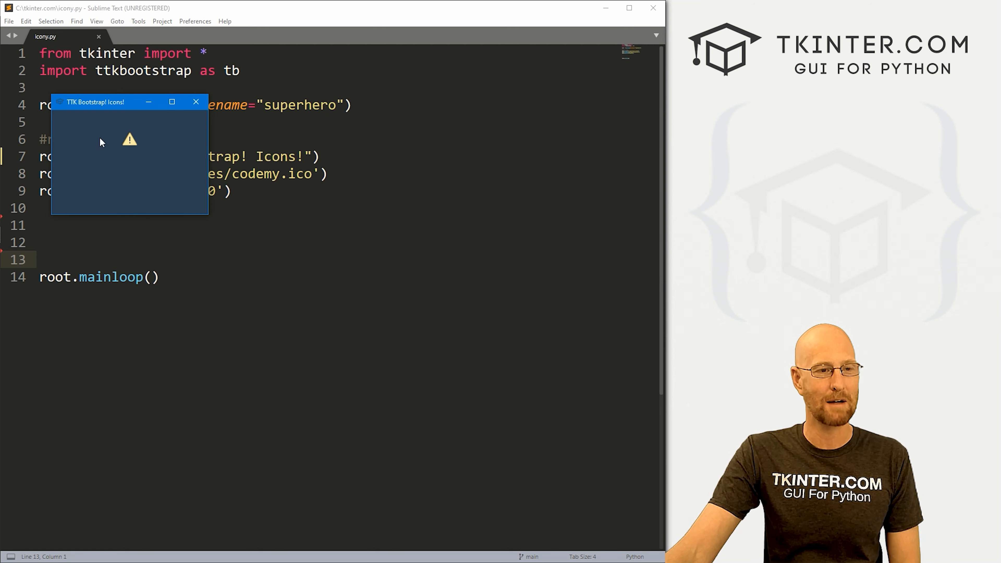
left_click(196, 102)
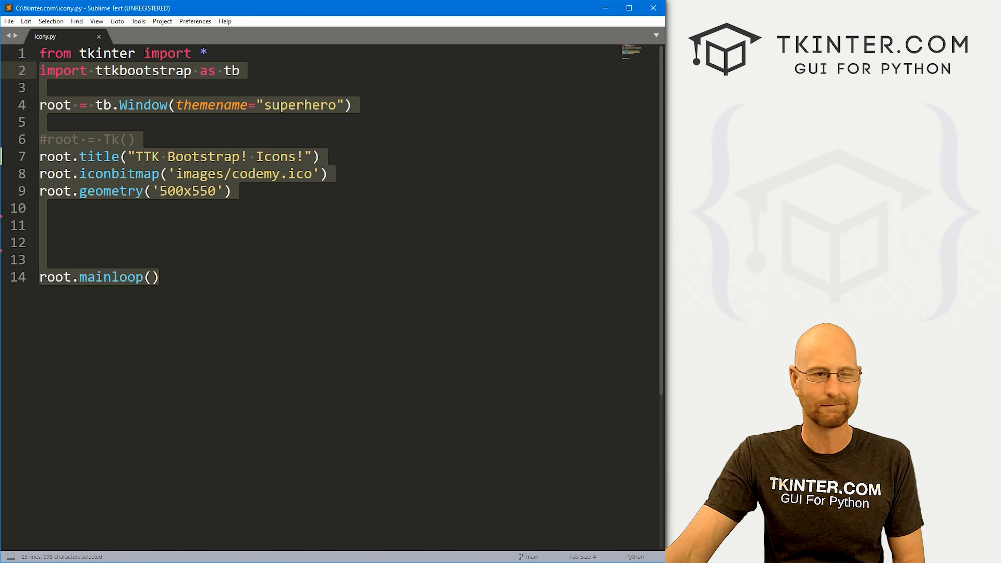
Step: Place the cursor after the two import lines to insert blank lines for new code
left_click(390, 105)
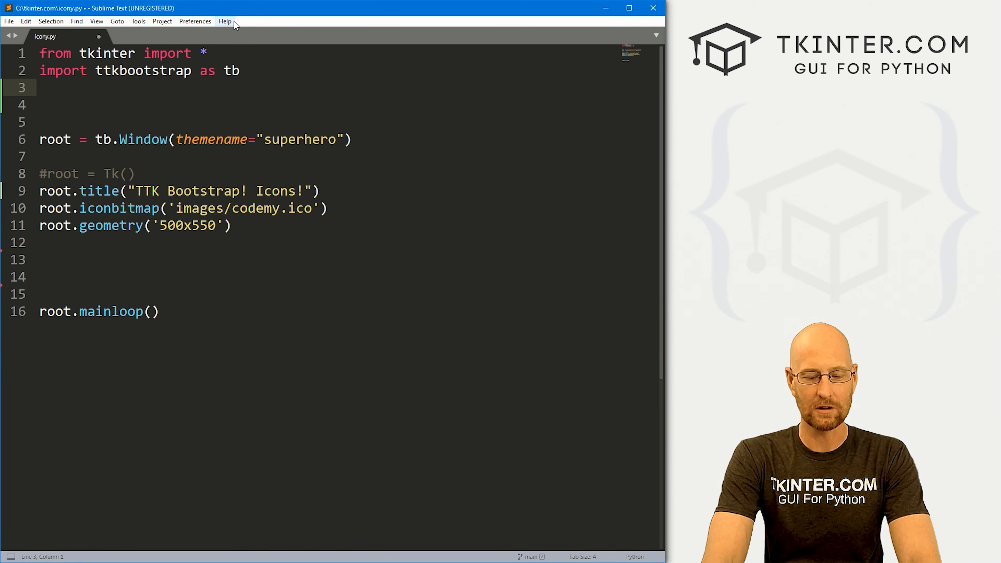
Step: Add 'from ttkbootstrap.icons import Icon' and start a '# Icons:' comment
type("from ttkboo")
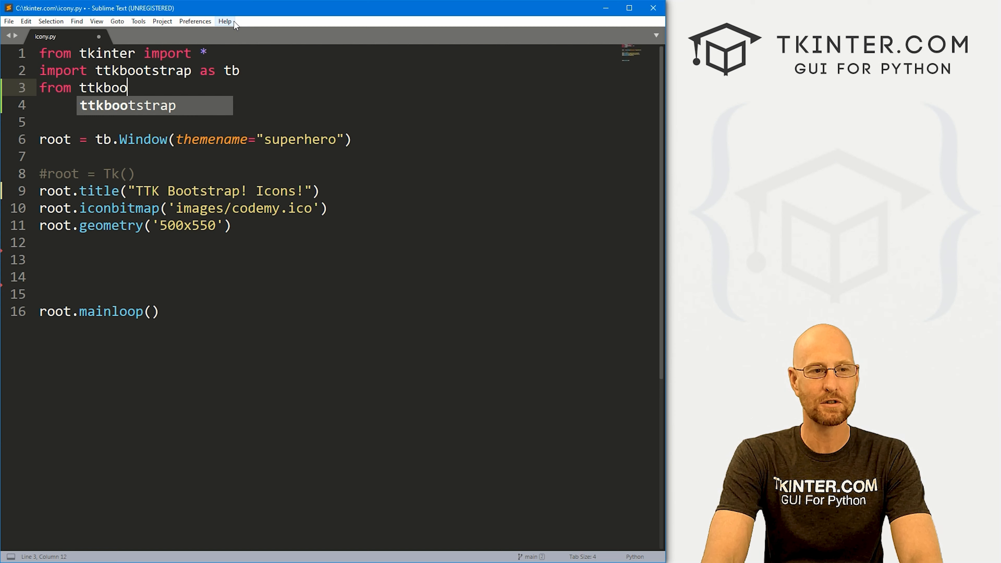
type("tstrap.ic")
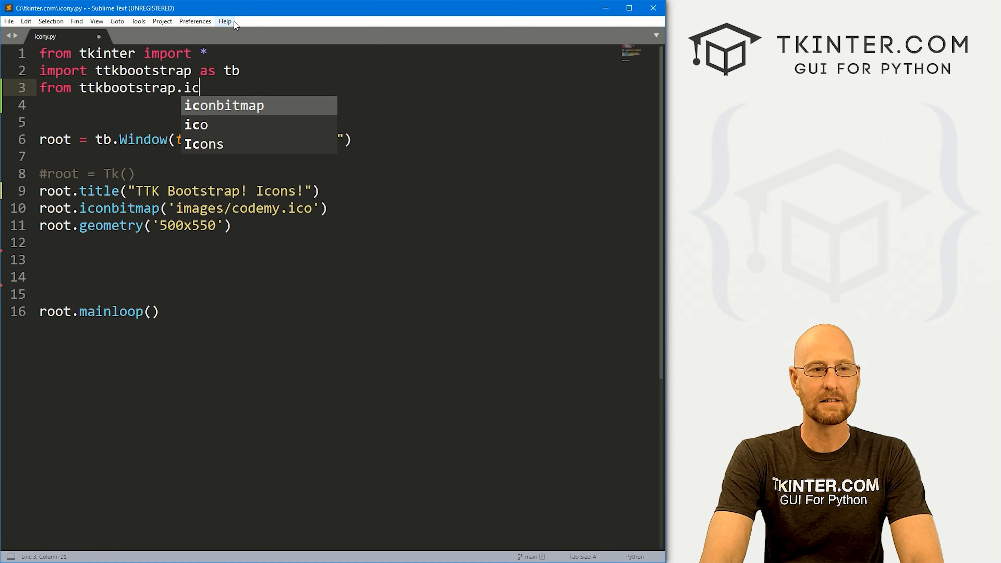
type("ons import Icon")
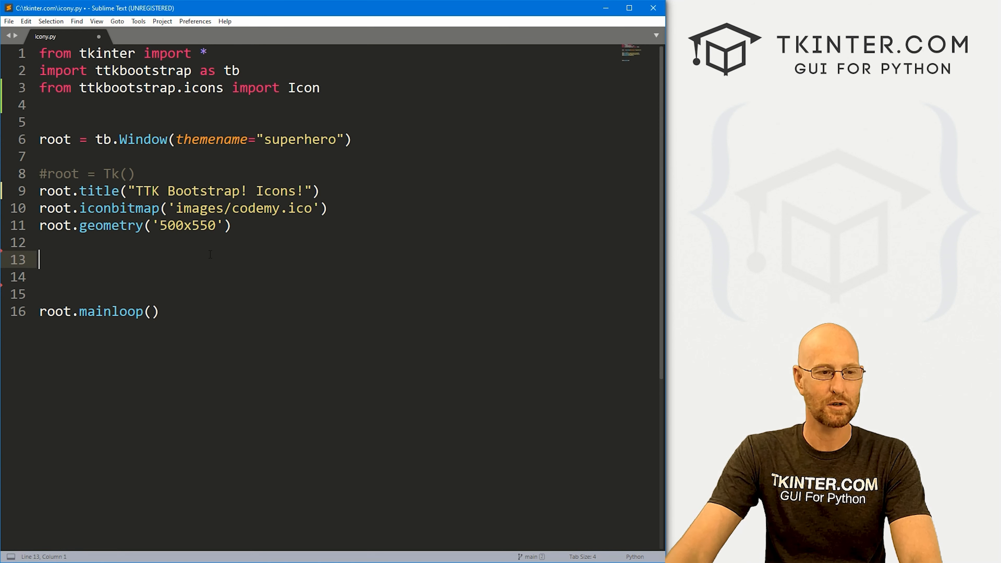
type("# Icons:")
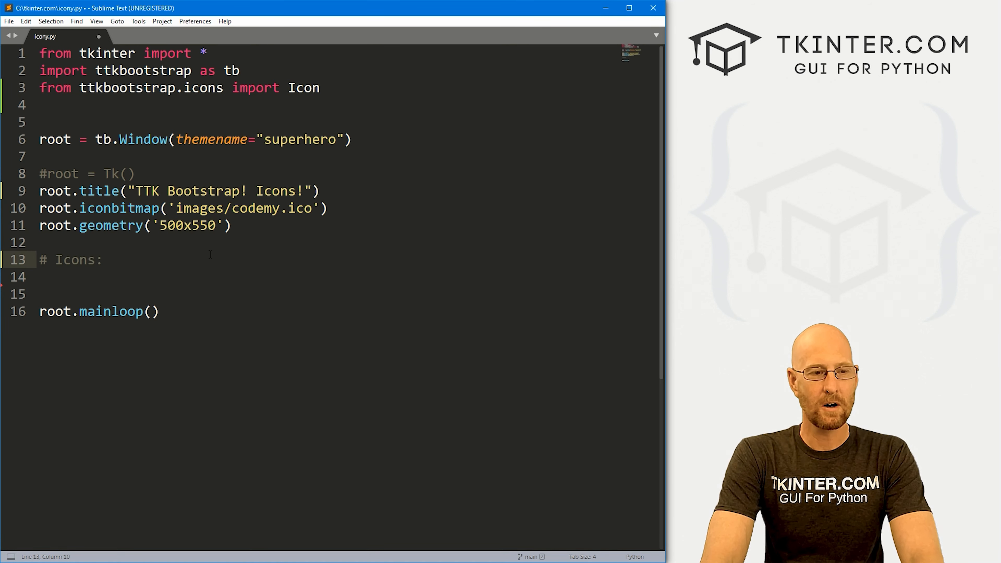
Step: Write '# Icons: warning' and 'img = PhotoImage(data=Icon.warning)'
type("warning")
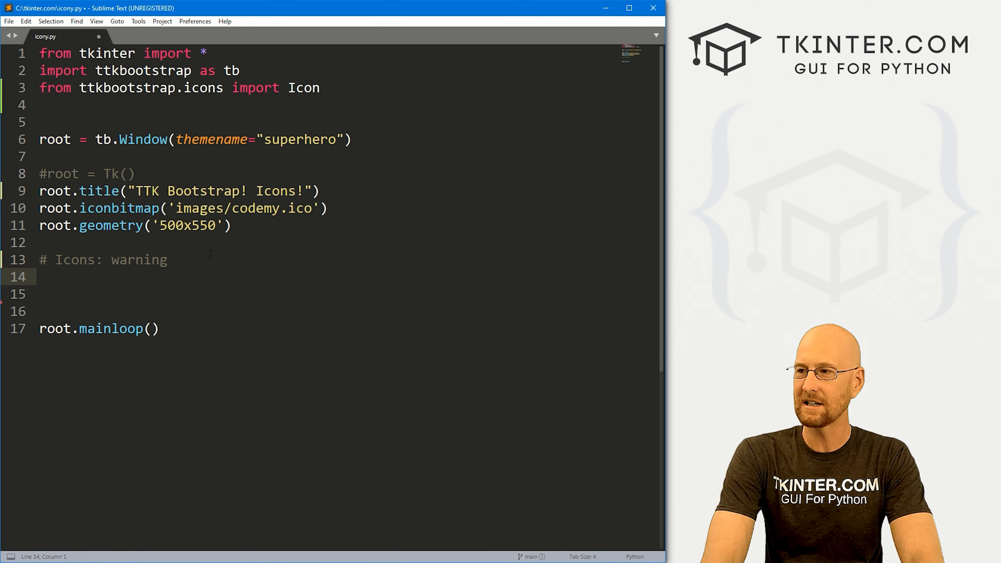
type("img =")
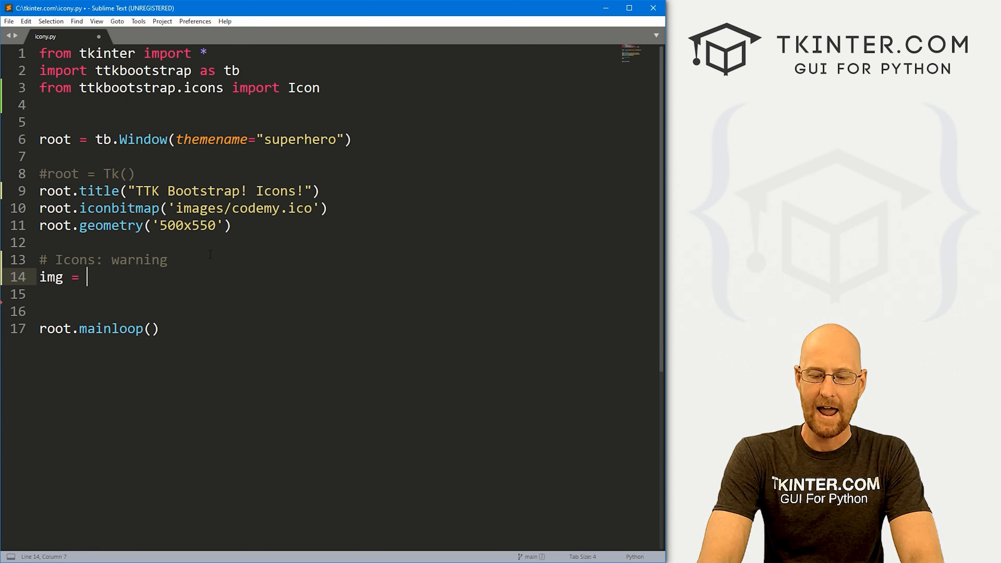
type("PhotoIm")
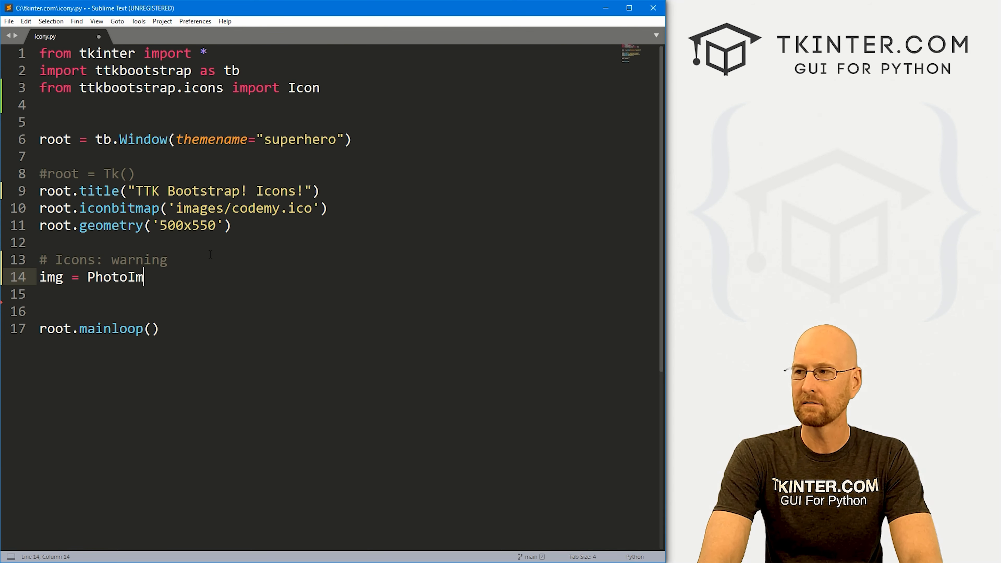
type("age()")
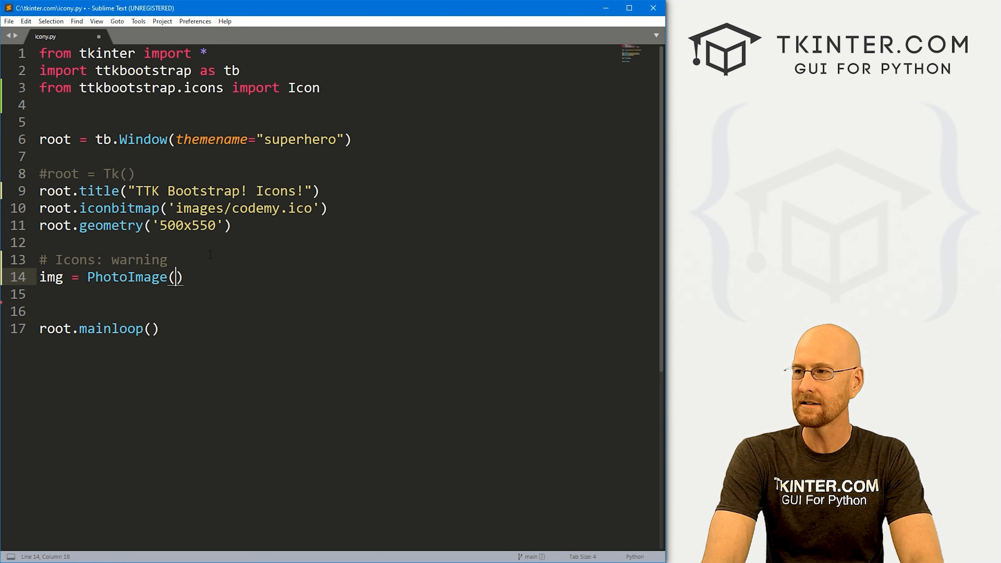
type("data=")
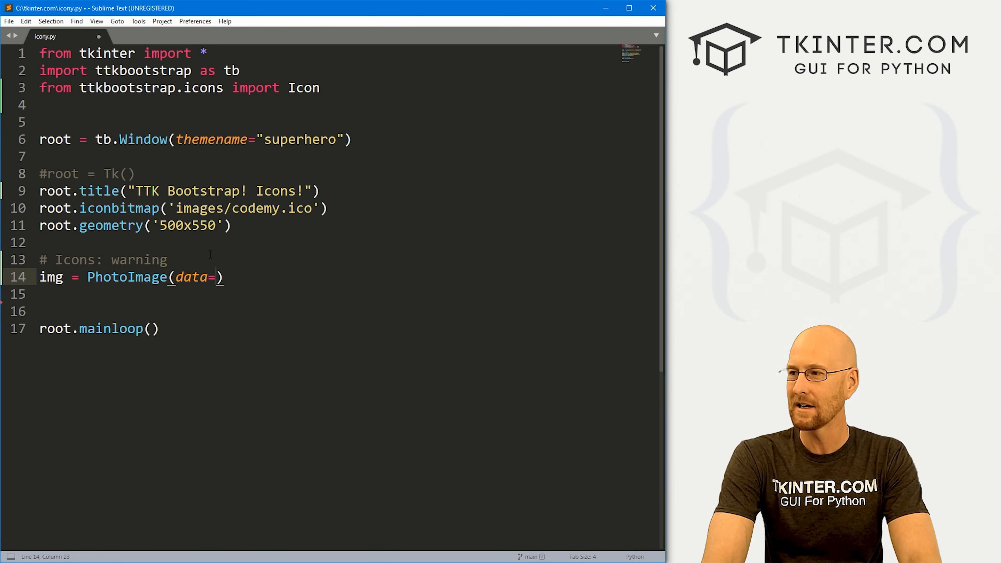
type("Icon.")
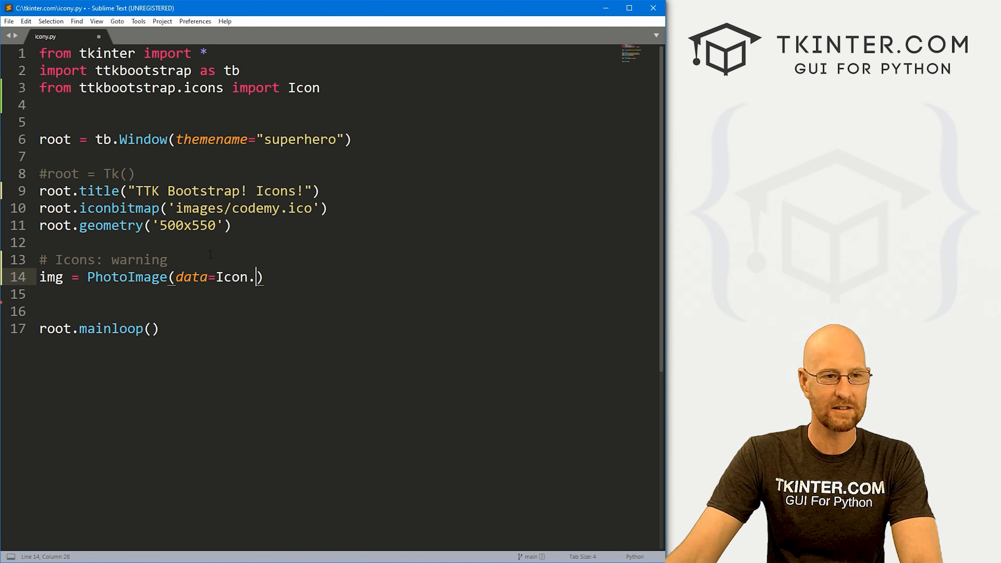
double_click(304, 88)
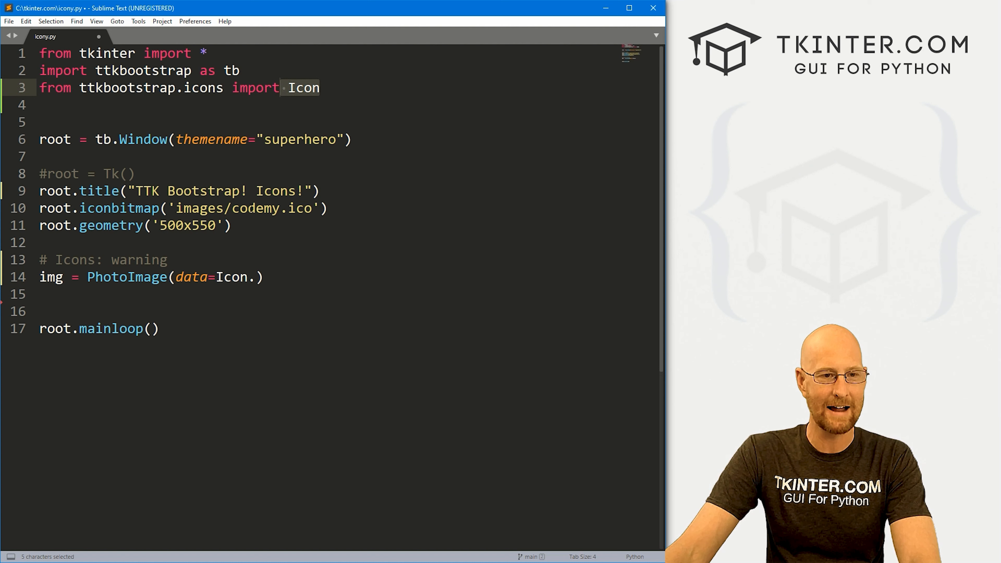
left_click(257, 276)
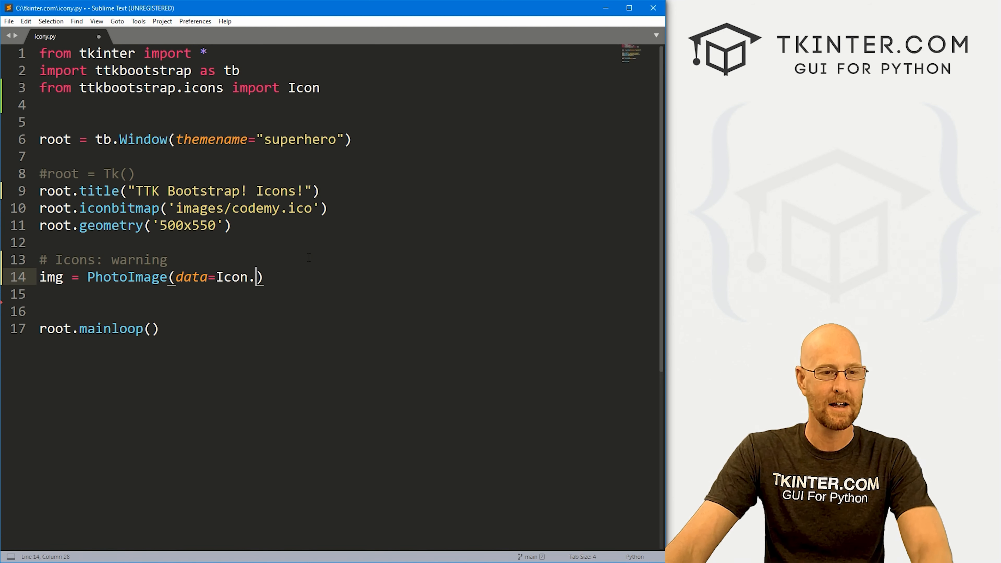
type("warning")
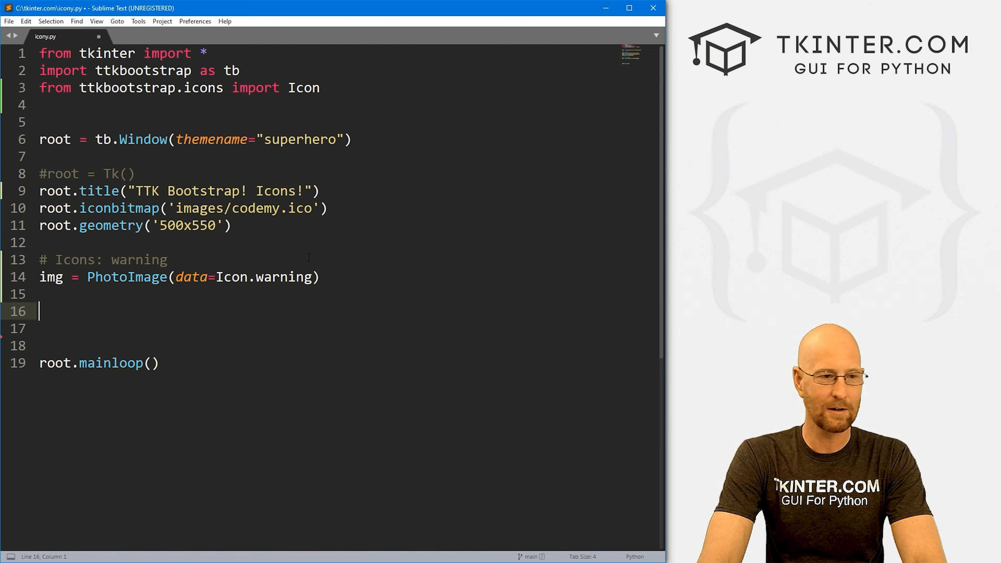
Step: Add a Label comment and 'my_label = tb.Label(image=img)'
type("# Label")
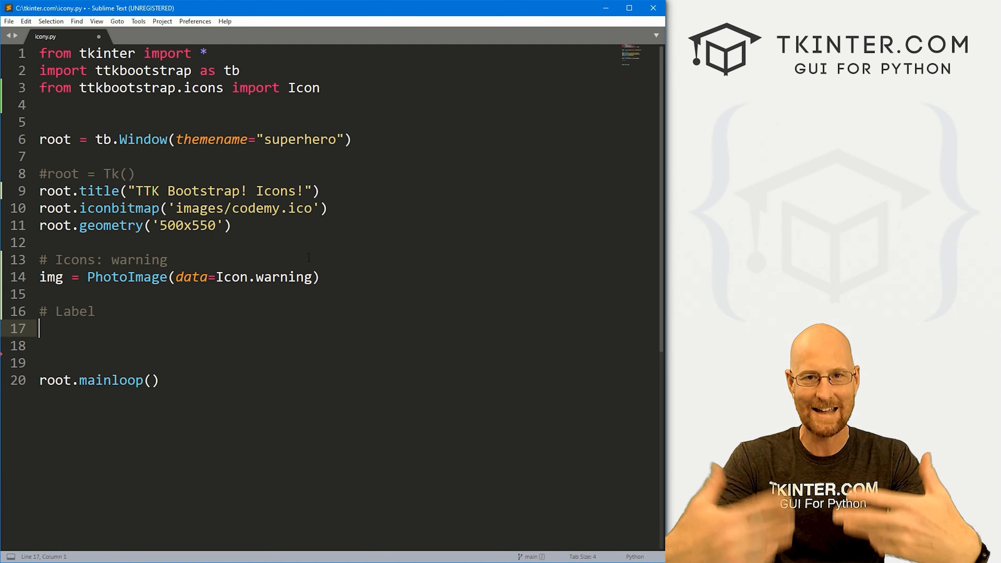
type("my_")
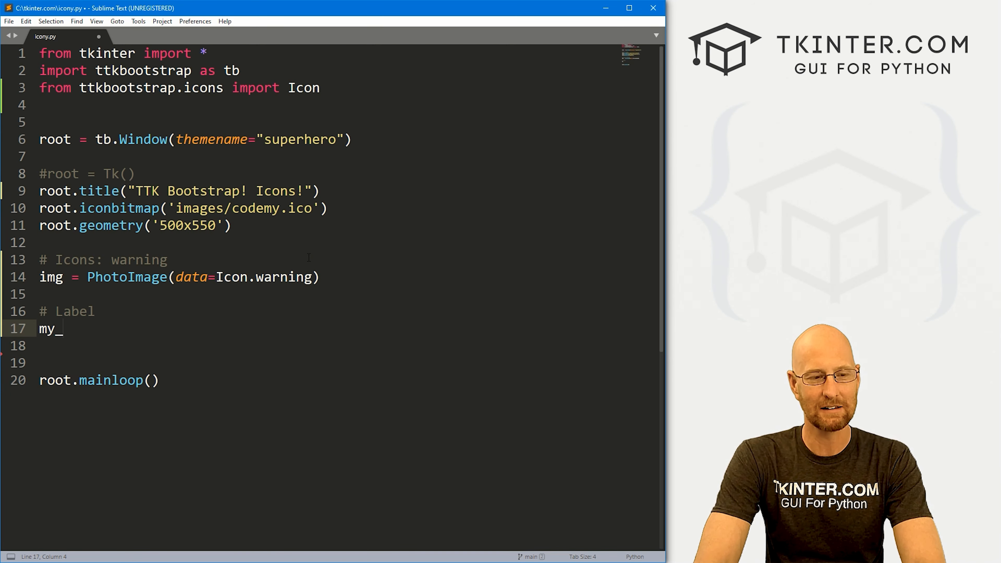
type("label = tb.")
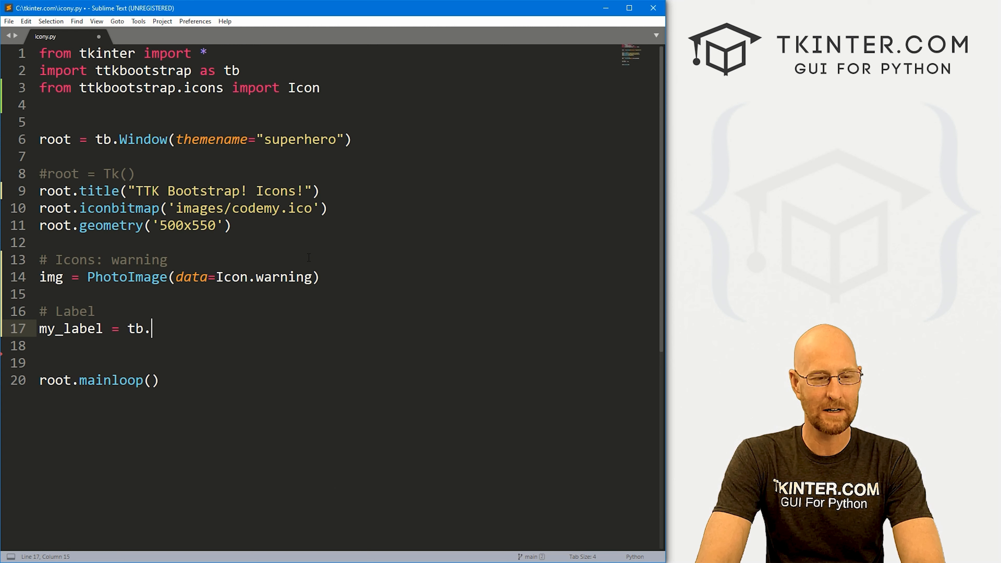
type("Label()")
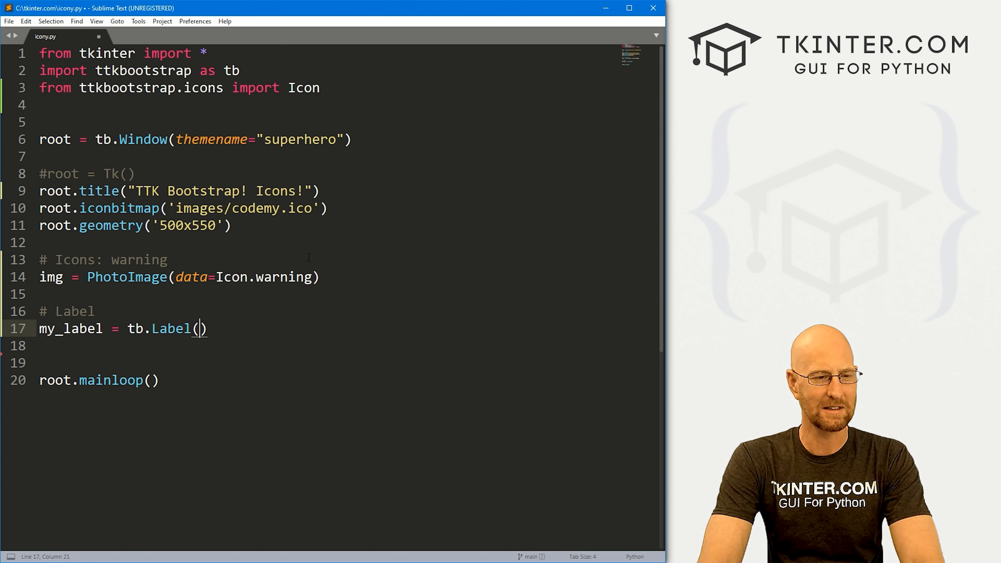
type("image")
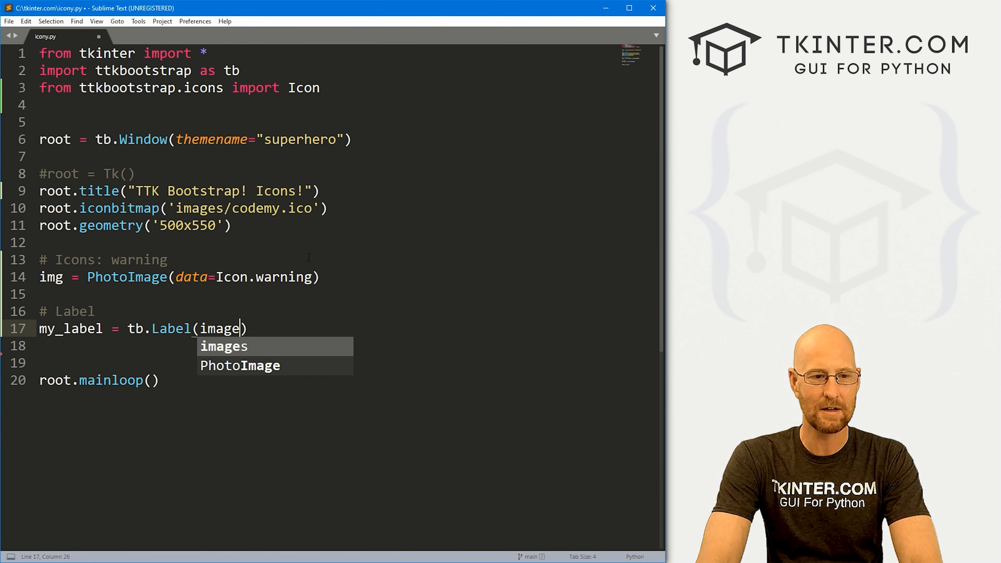
type("=img")
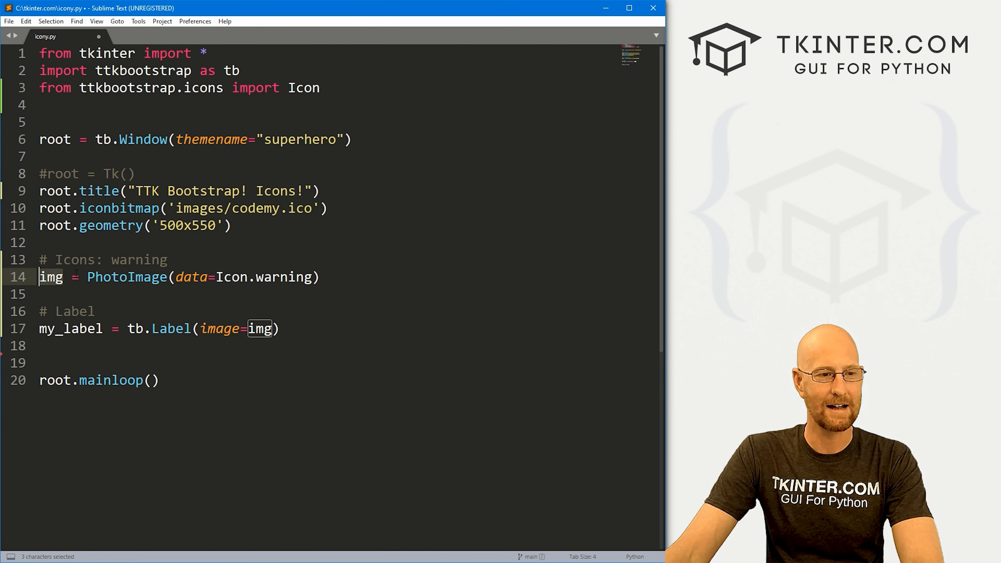
Step: Pack the label with 'my_label.pack(pady=40)'
left_click(280, 328)
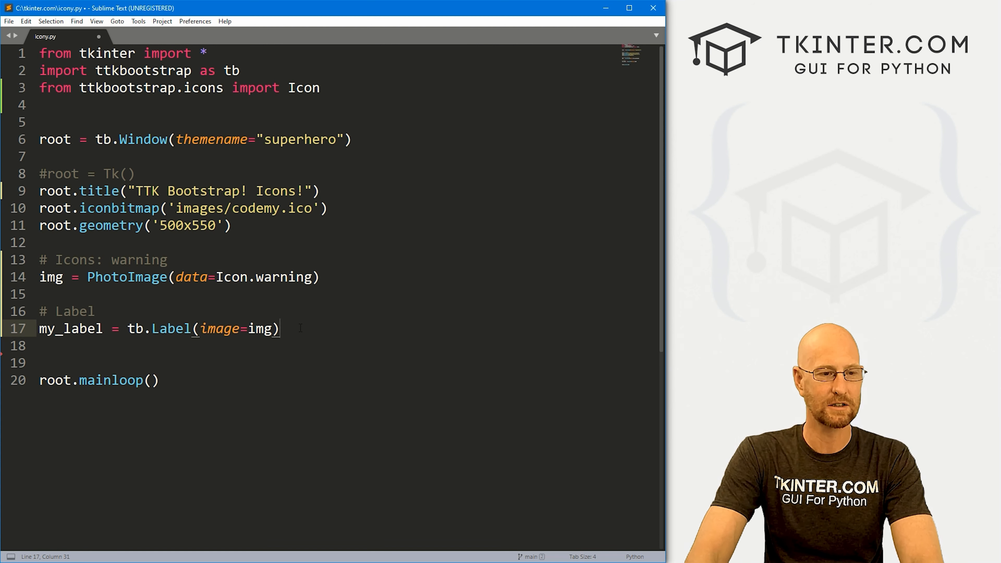
type("my_label")
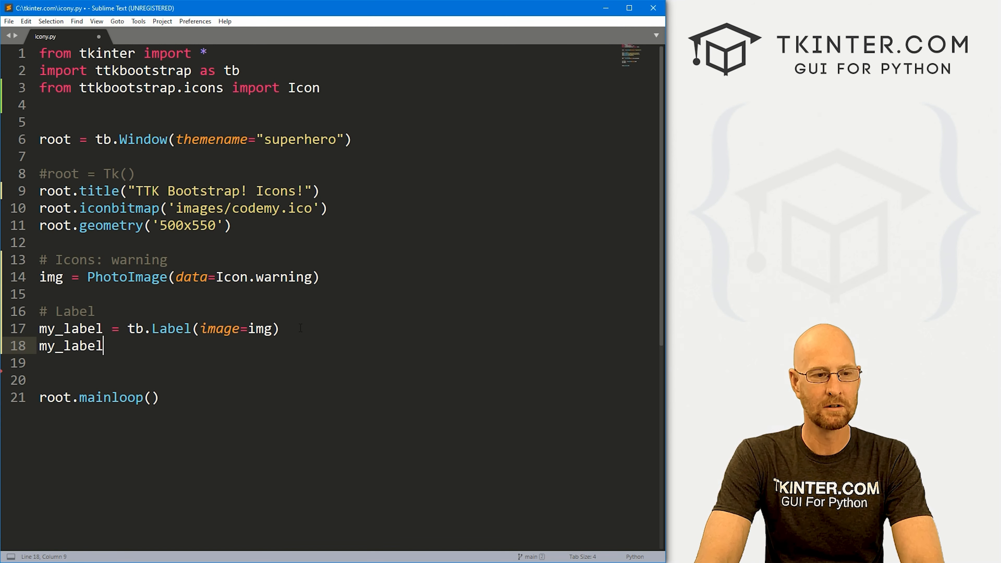
type(".pack(pady=")
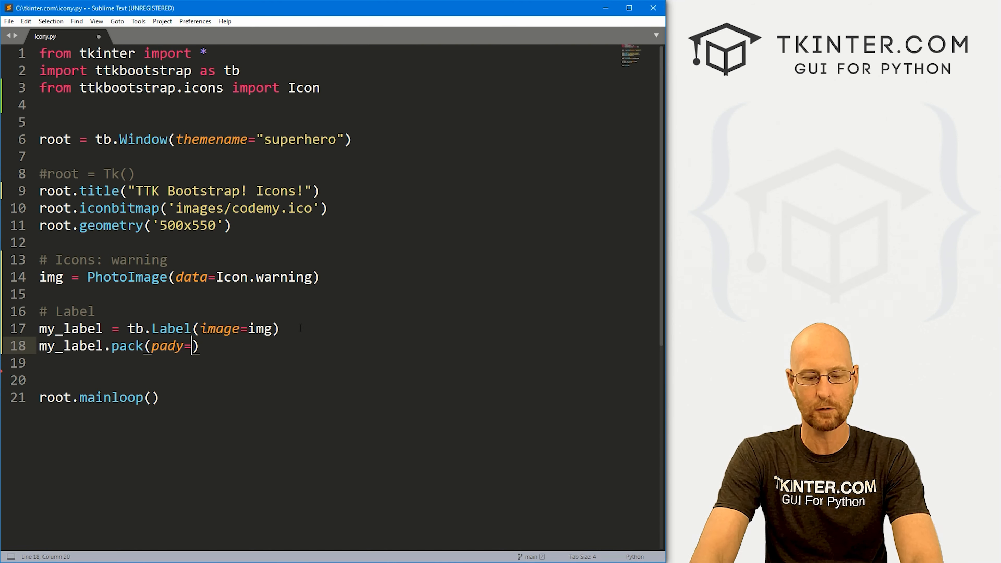
type("40")
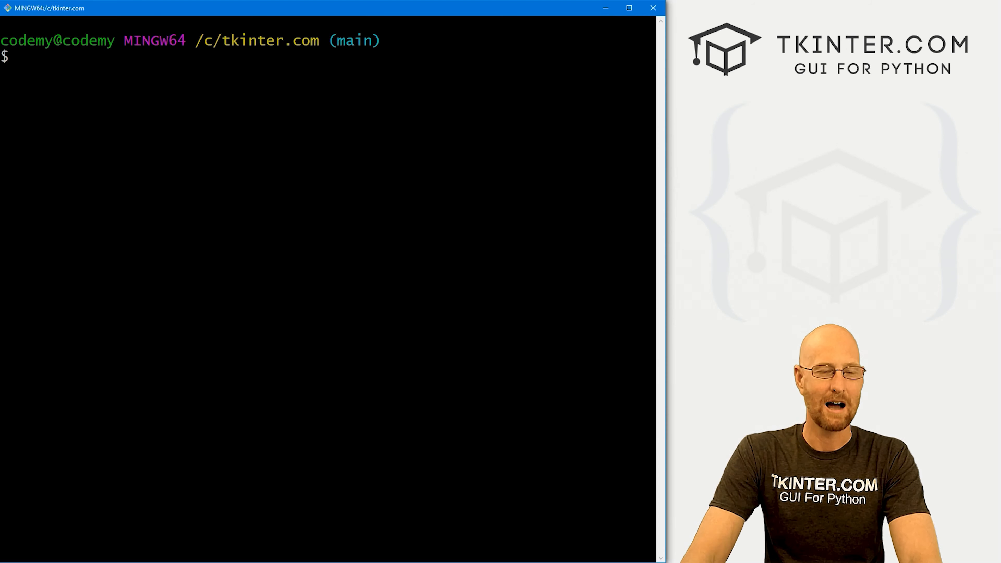
Step: Run 'python icony.py' to show the warning icon, then close the window
type("python icony.py")
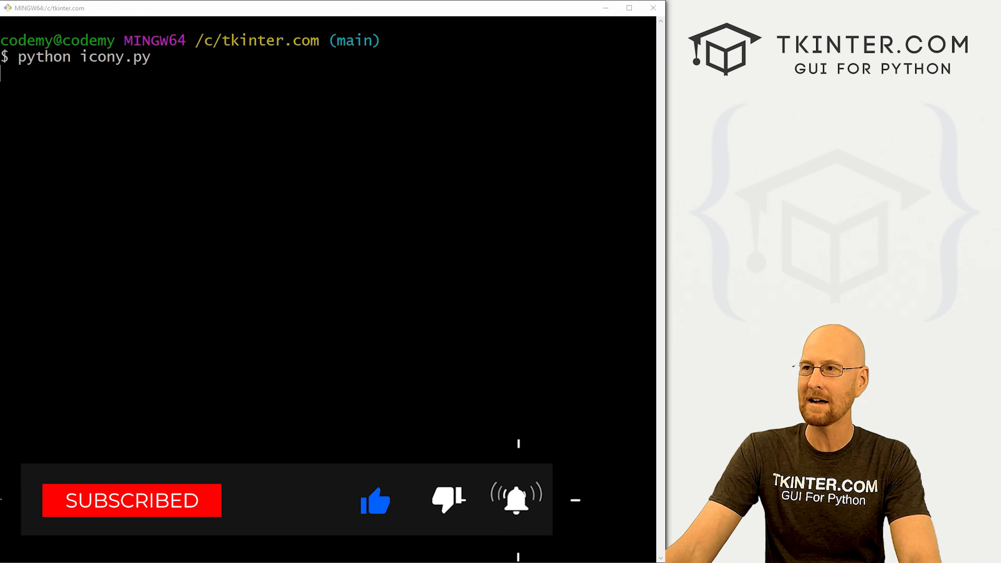
key("Return")
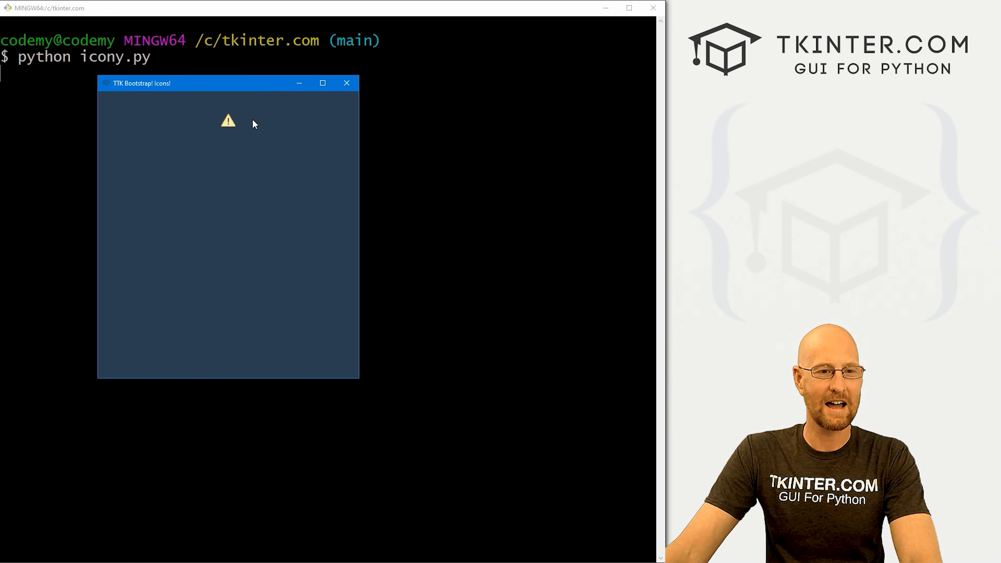
mouse_move(195, 379)
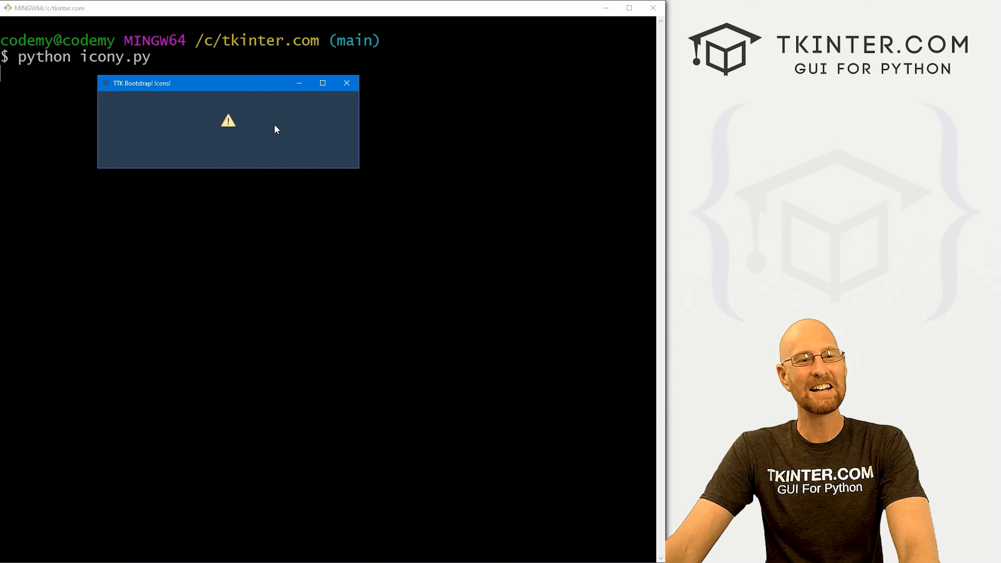
mouse_move(249, 126)
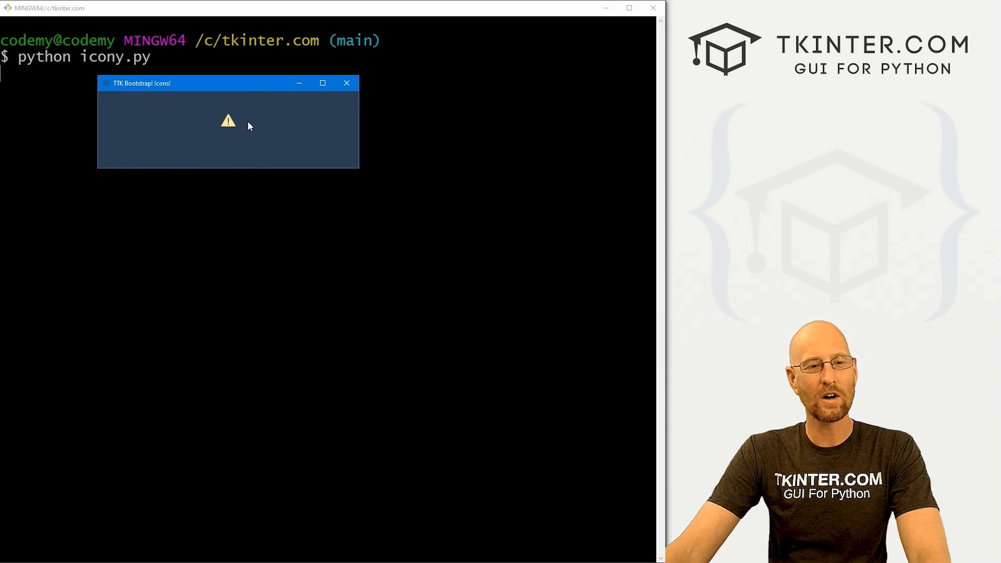
mouse_move(213, 133)
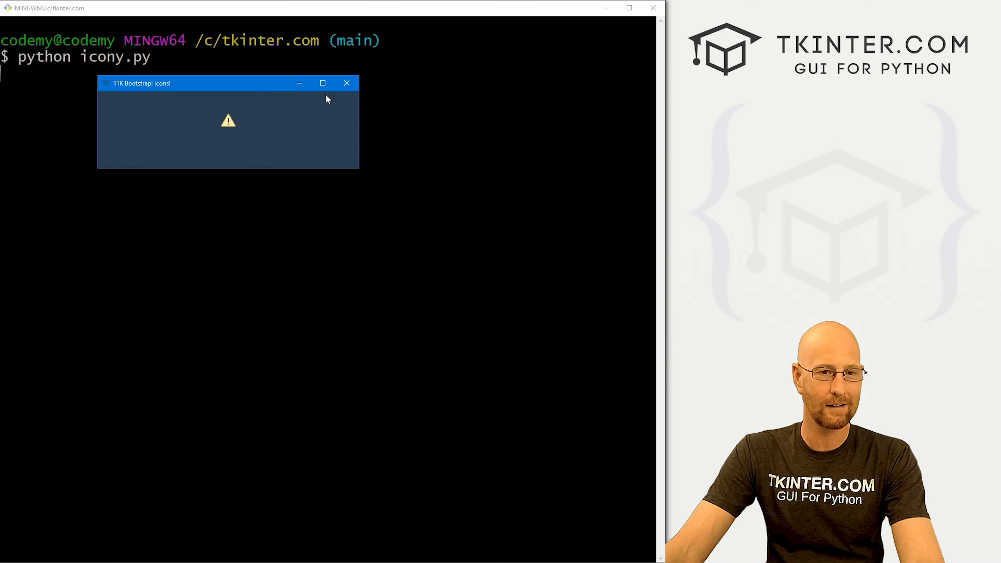
left_click(346, 83)
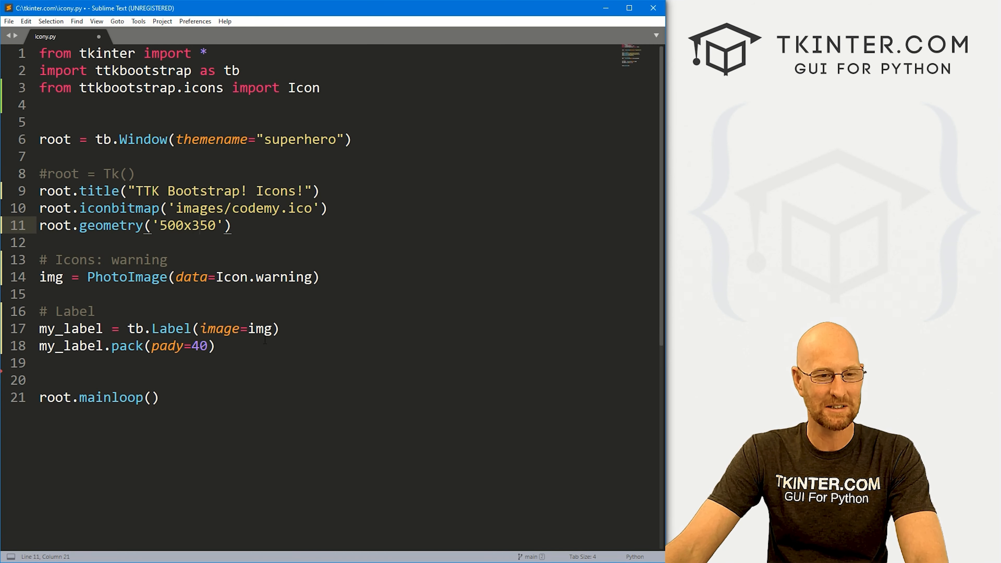
Step: Add 'icon' to the icons comment and switch the image to Icon.icon
left_click(182, 260)
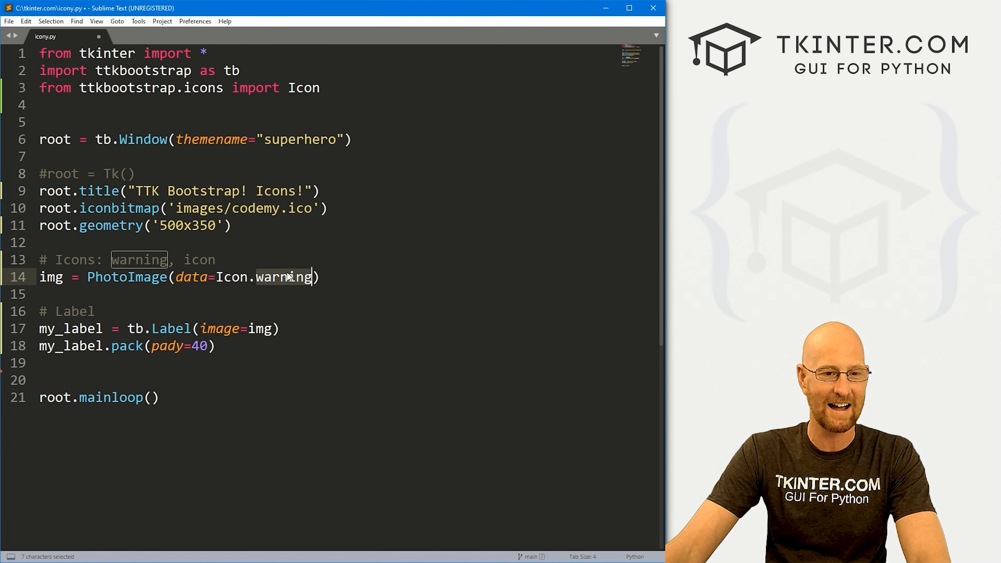
type("icony.py")
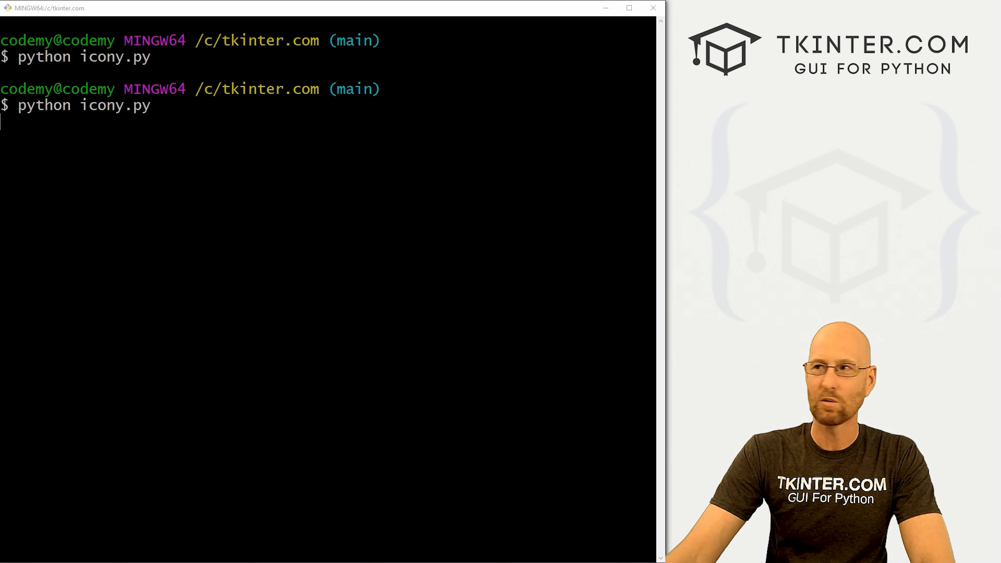
Step: Rerun icony.py to display the generic icon, then close the window
key("Return")
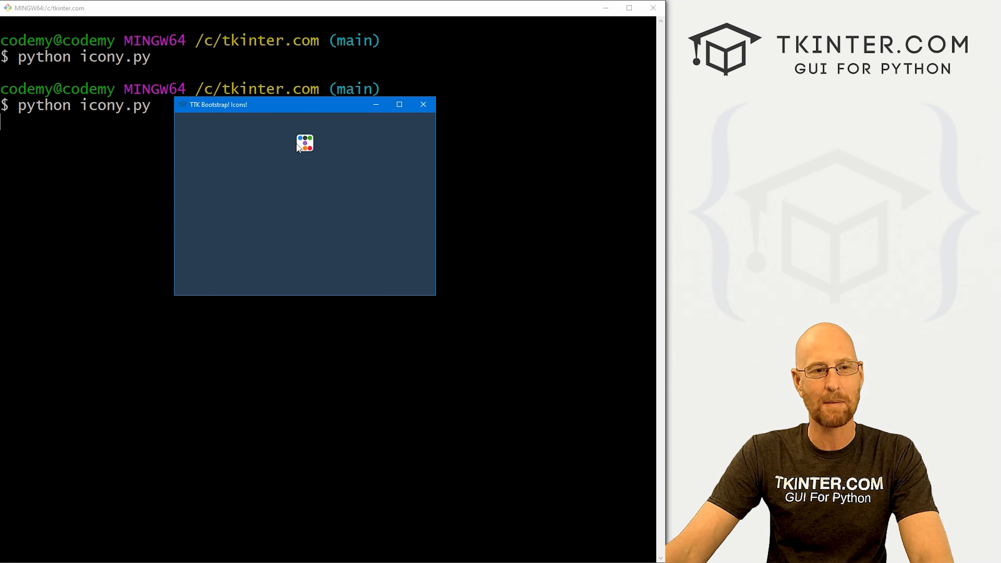
mouse_move(182, 110)
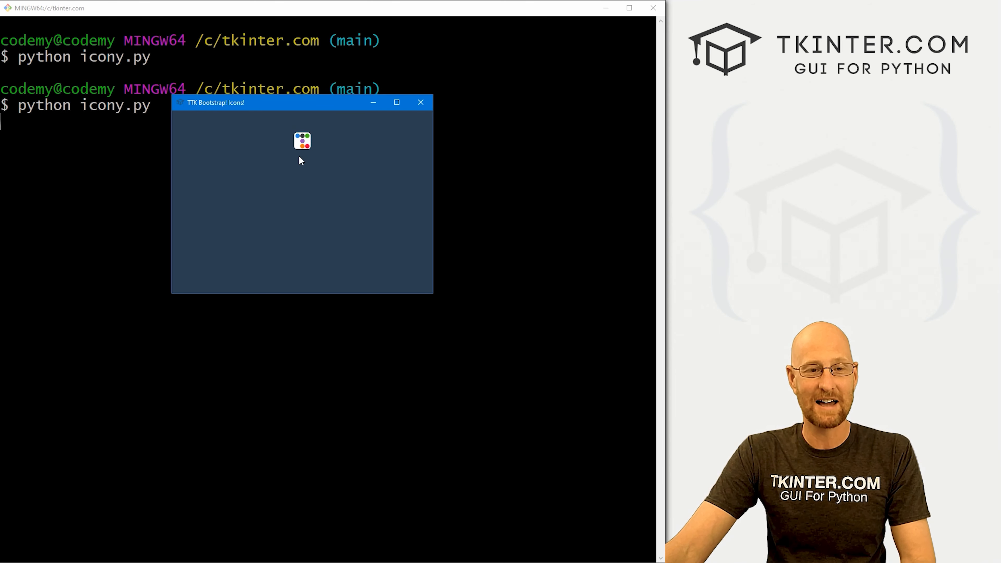
mouse_move(421, 102)
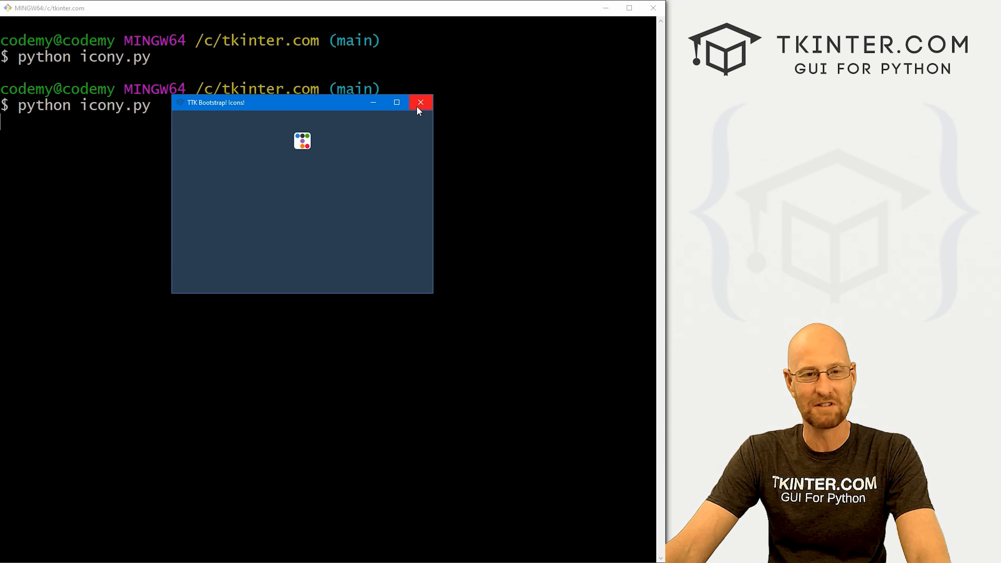
left_click(421, 102)
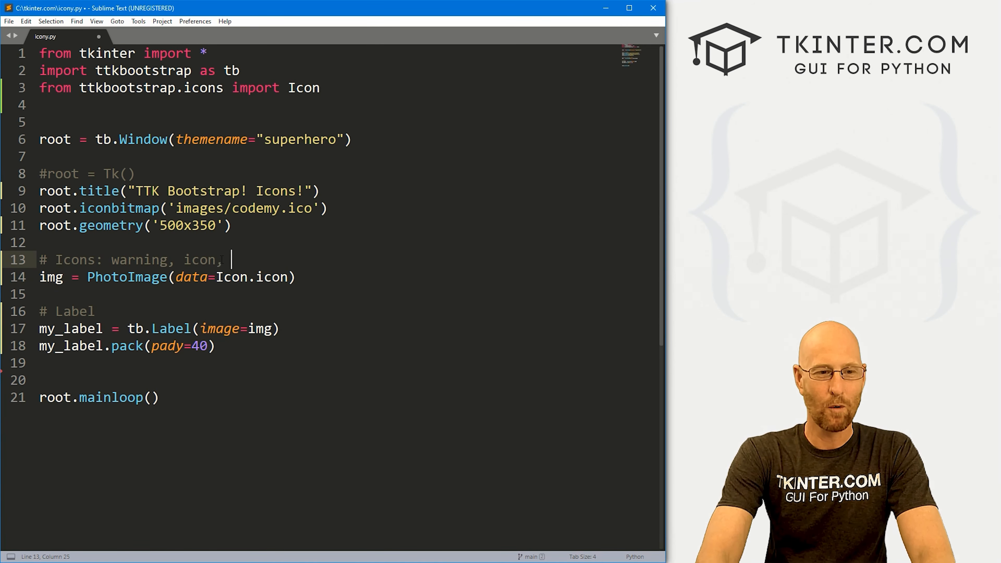
Step: Add 'error' to the icons comment and switch the image to Icon.error
type("e")
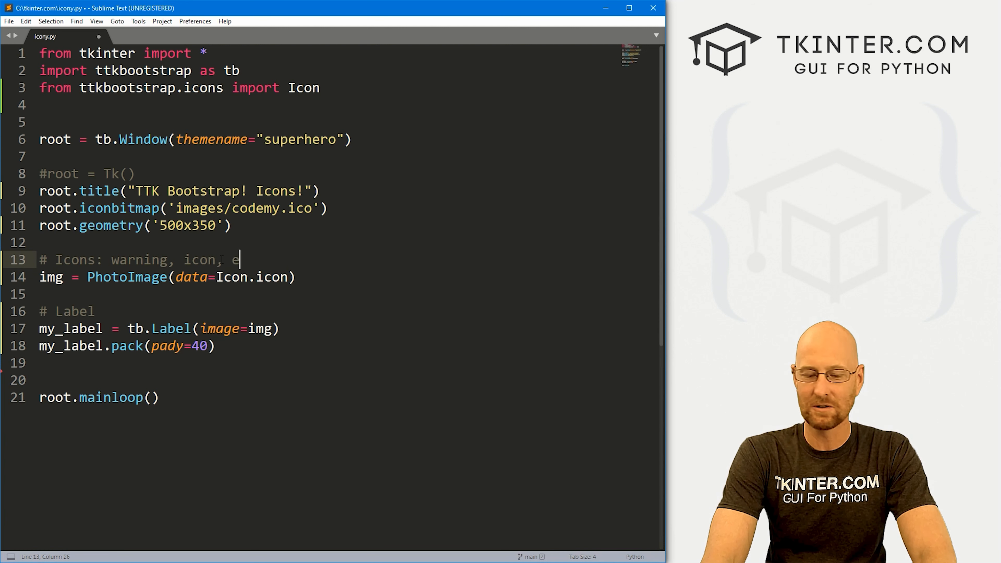
type("rror")
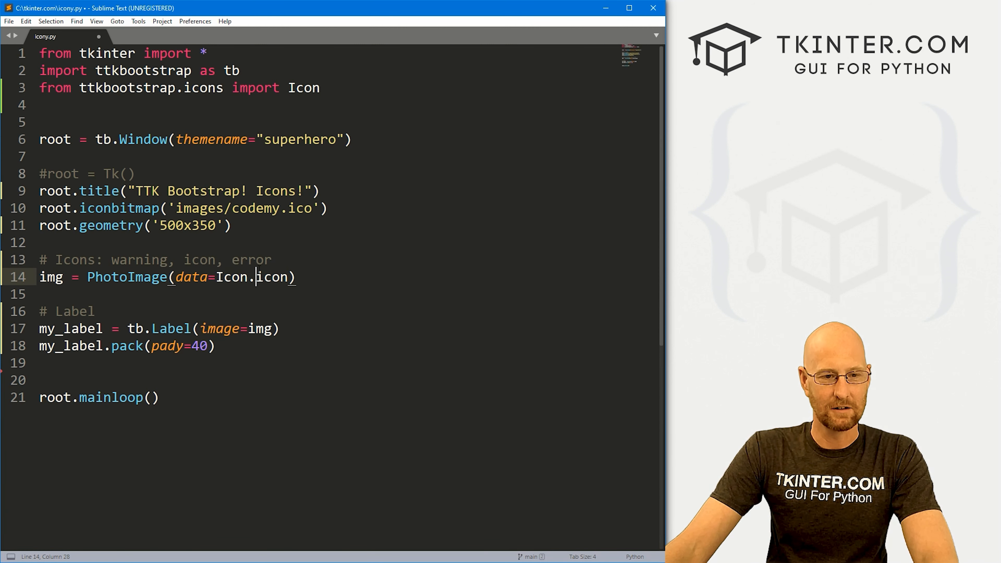
type("error")
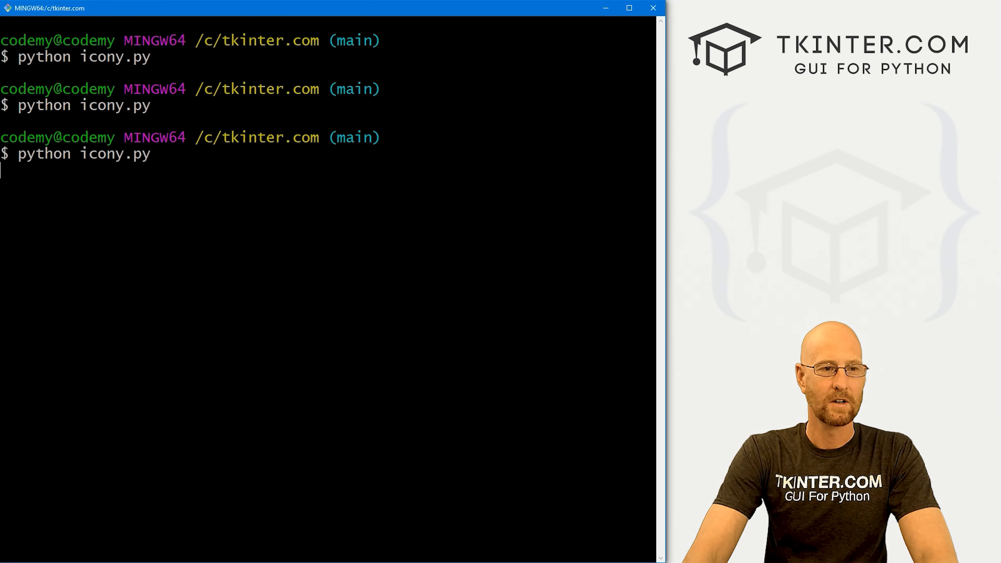
Step: Rerun icony.py with the error icon, then add 'question' to the comment and to the Icon reference
key("Return")
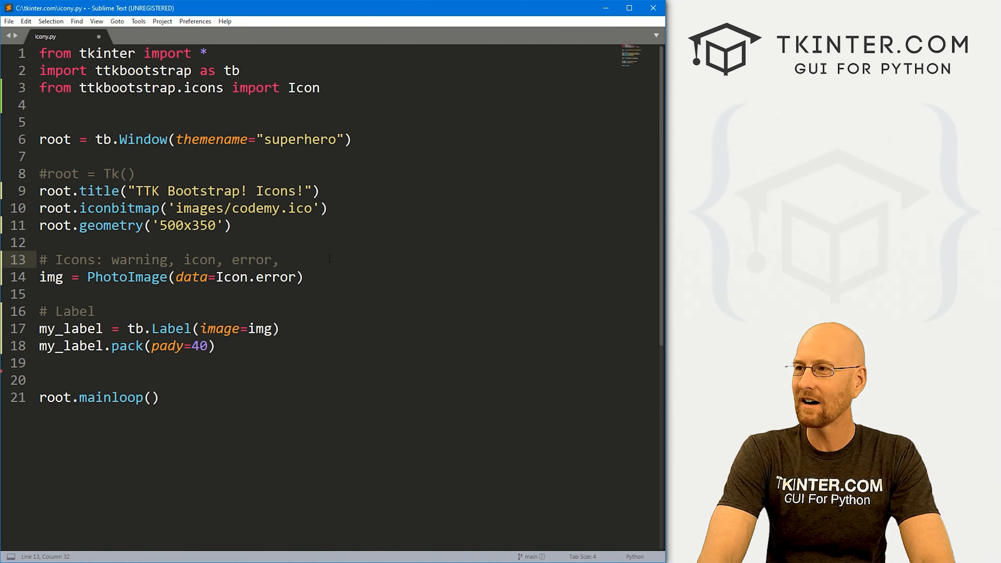
type("question")
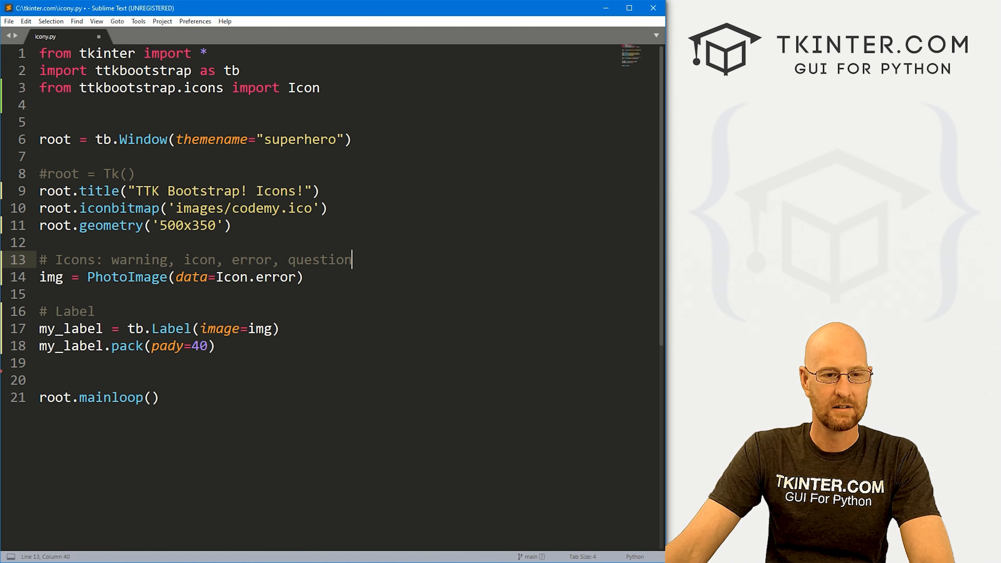
type("question")
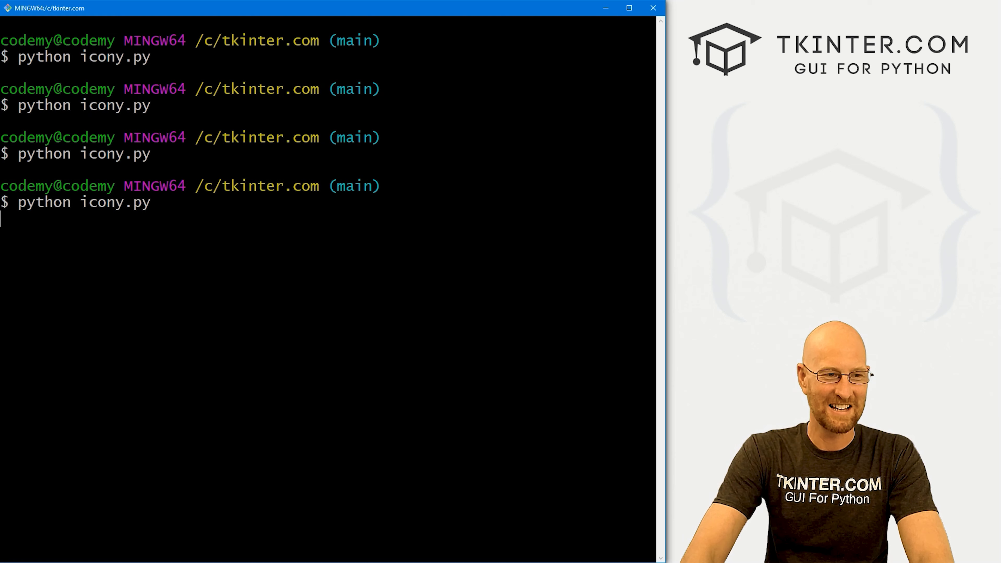
Step: Run icony.py to show the question icon, close its window, then start typing 'info' into the script
key("Return")
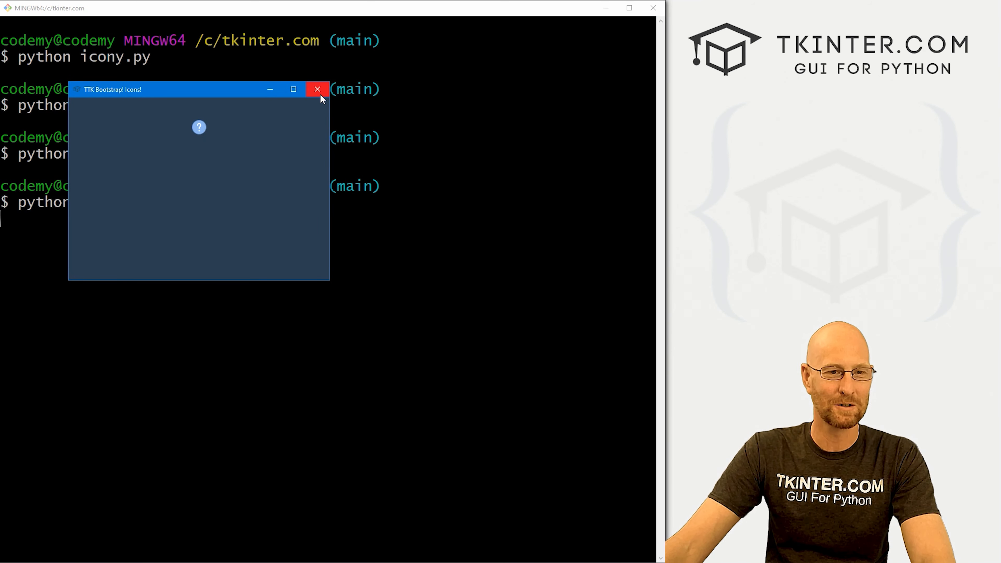
left_click(317, 89)
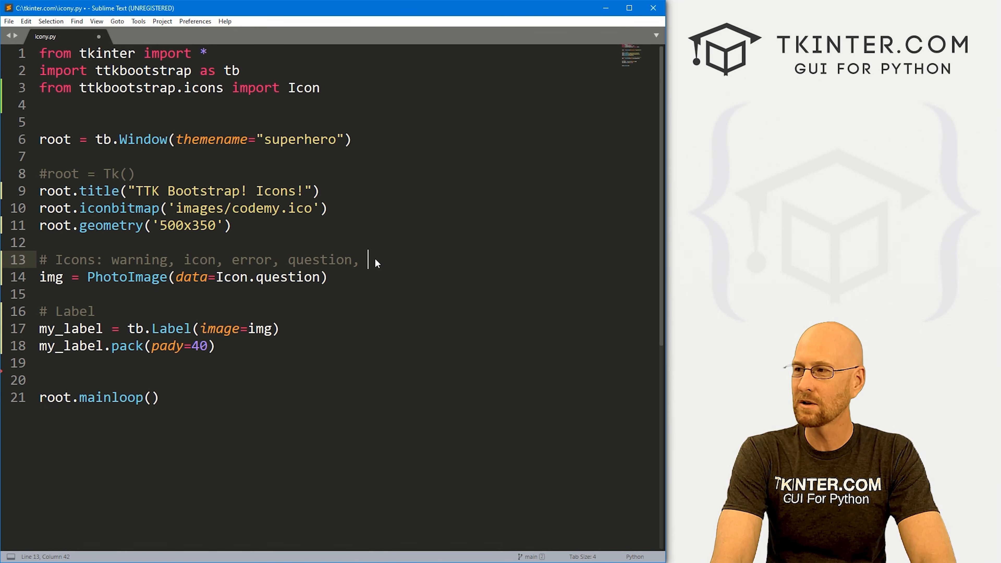
type("inf")
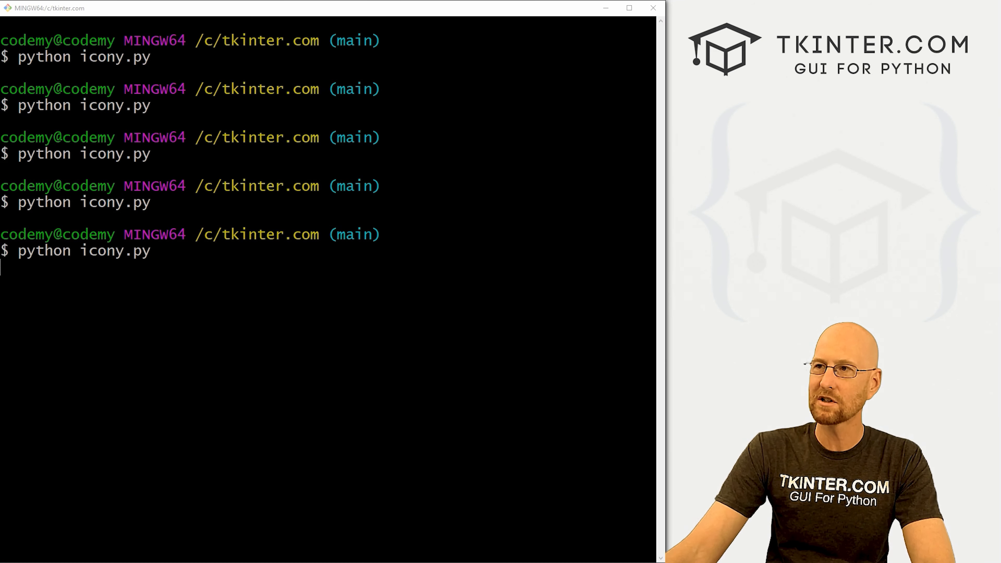
Step: Run icony.py to display the info icon in the superhero window, then close that window
key("Return")
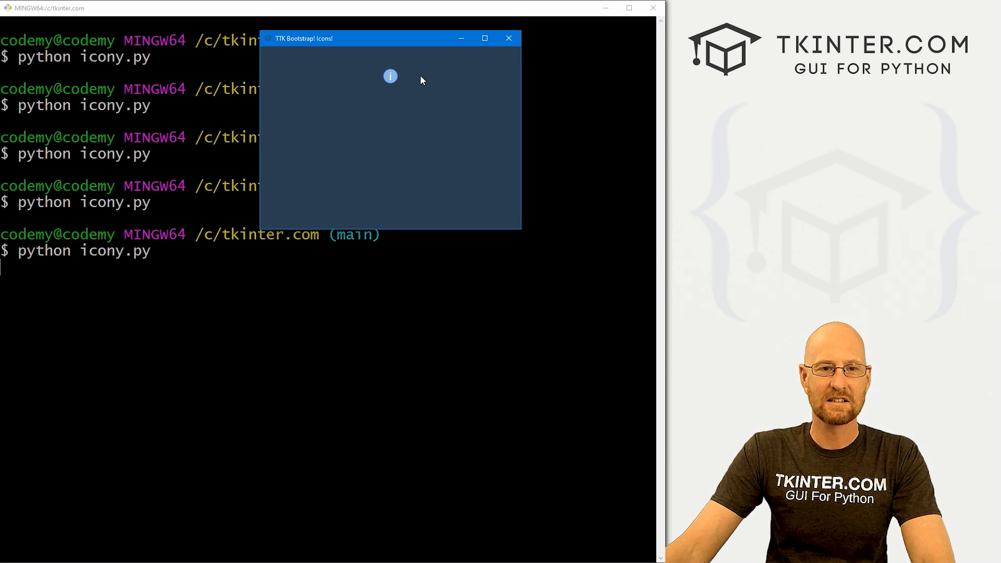
mouse_move(398, 76)
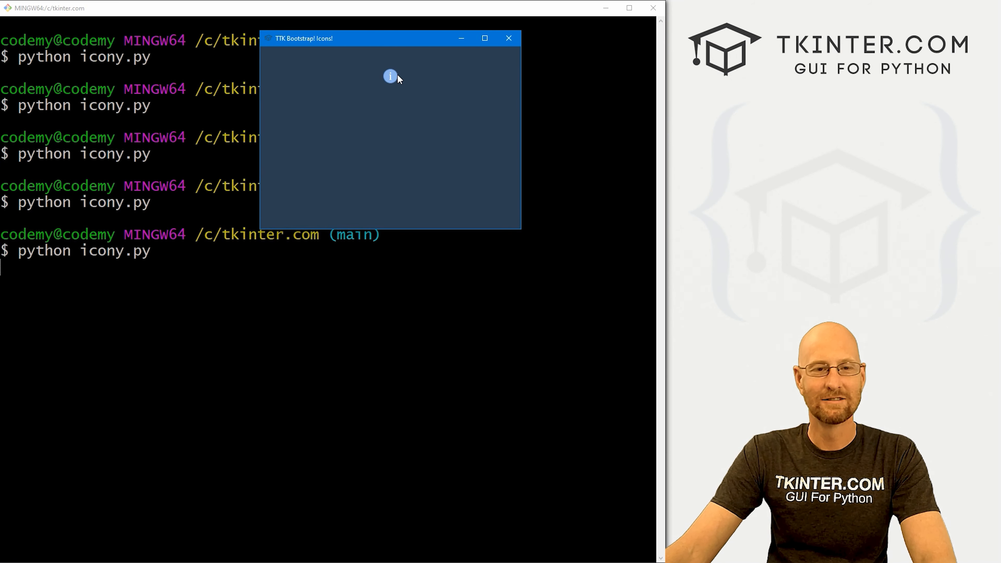
mouse_move(416, 94)
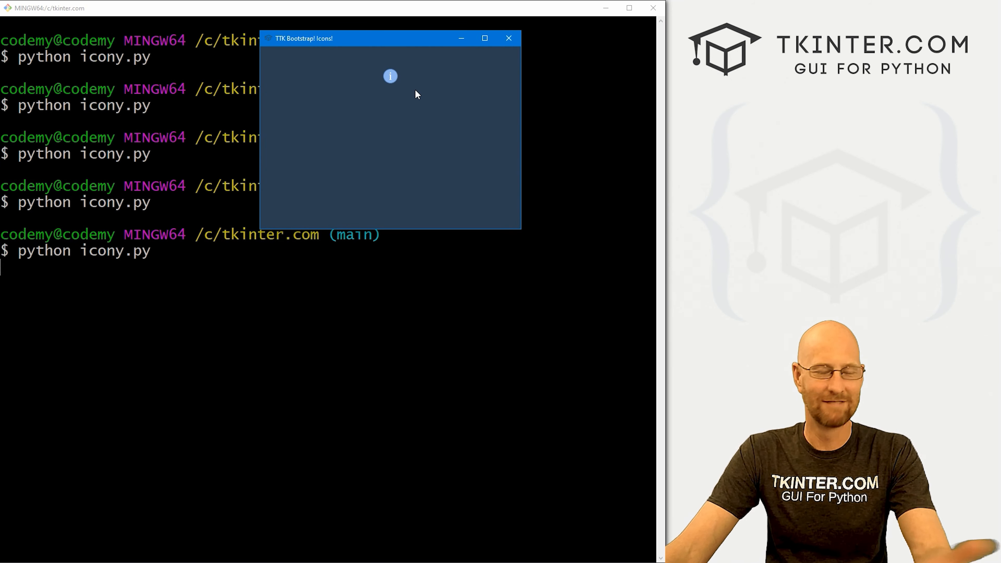
mouse_move(509, 38)
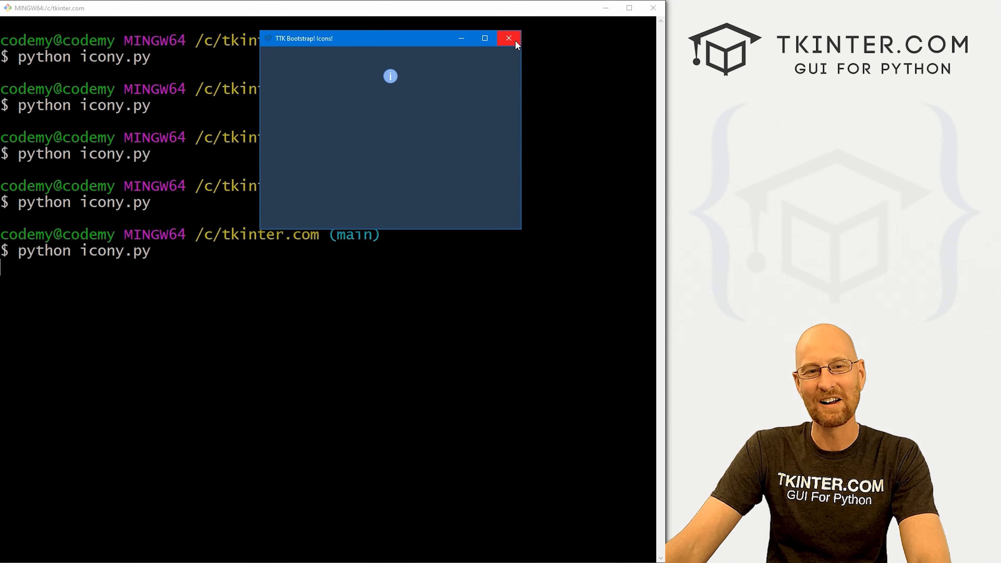
left_click(509, 38)
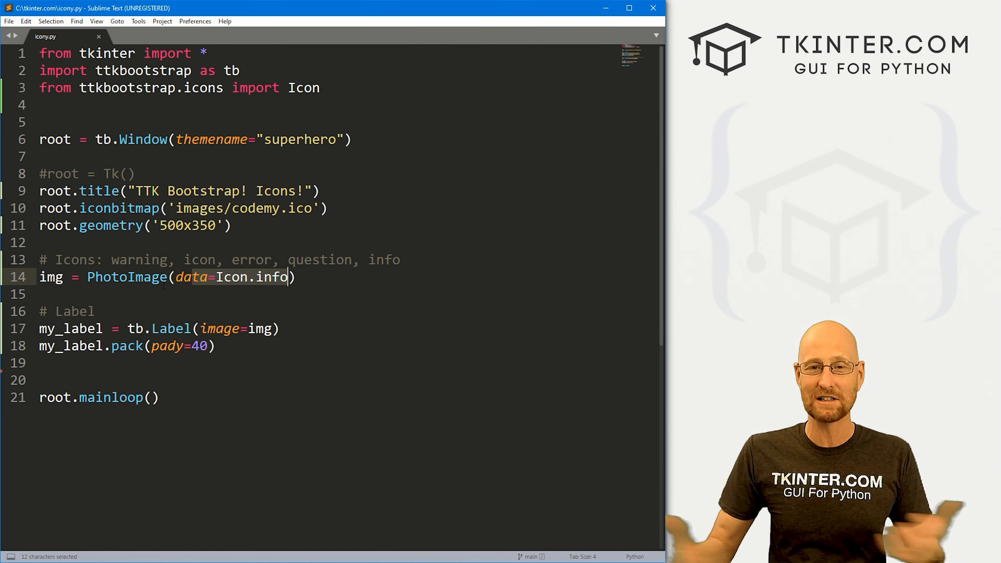
Step: Highlight the word 'warning' in the line 13 icons comment, then clear the selection
double_click(138, 260)
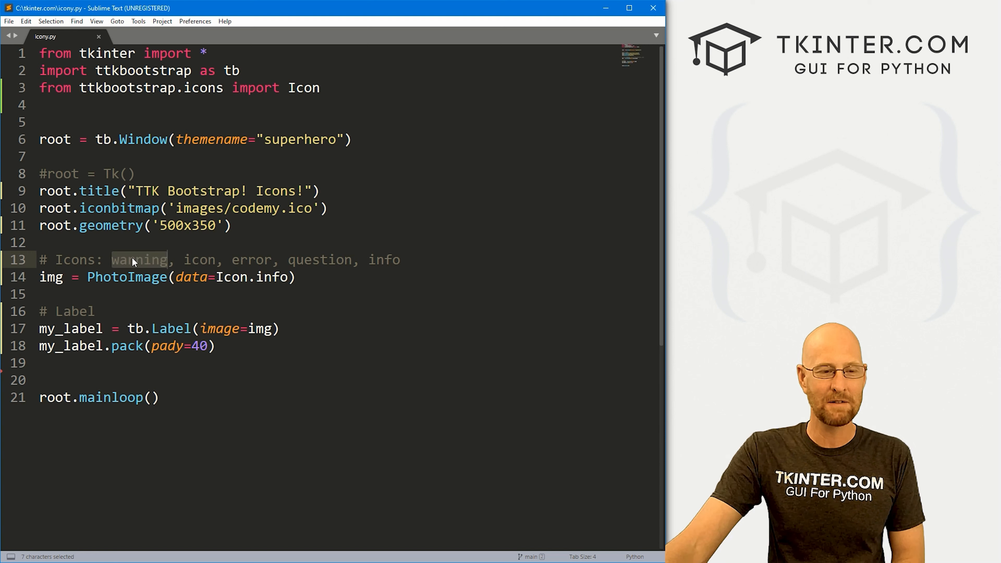
left_click(159, 259)
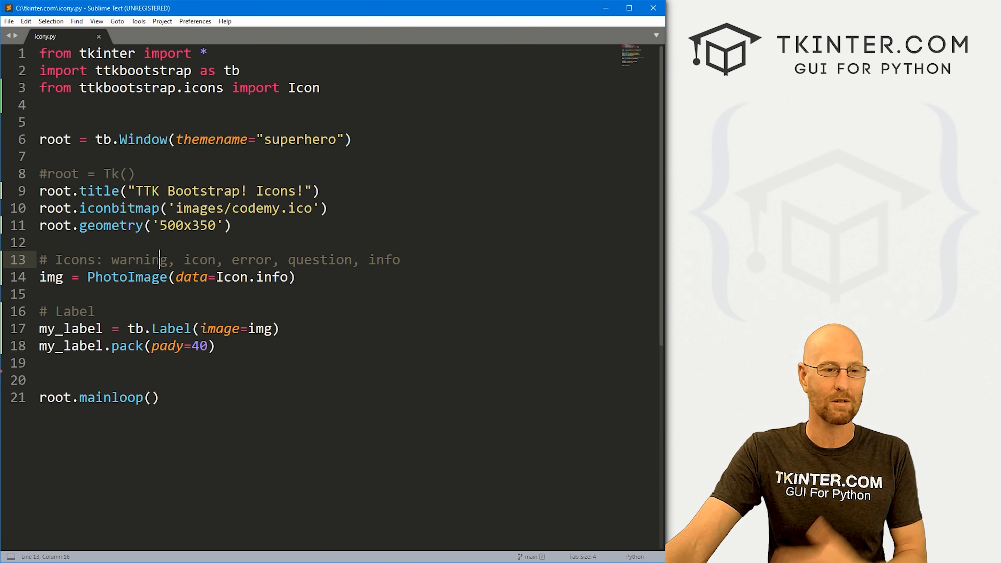